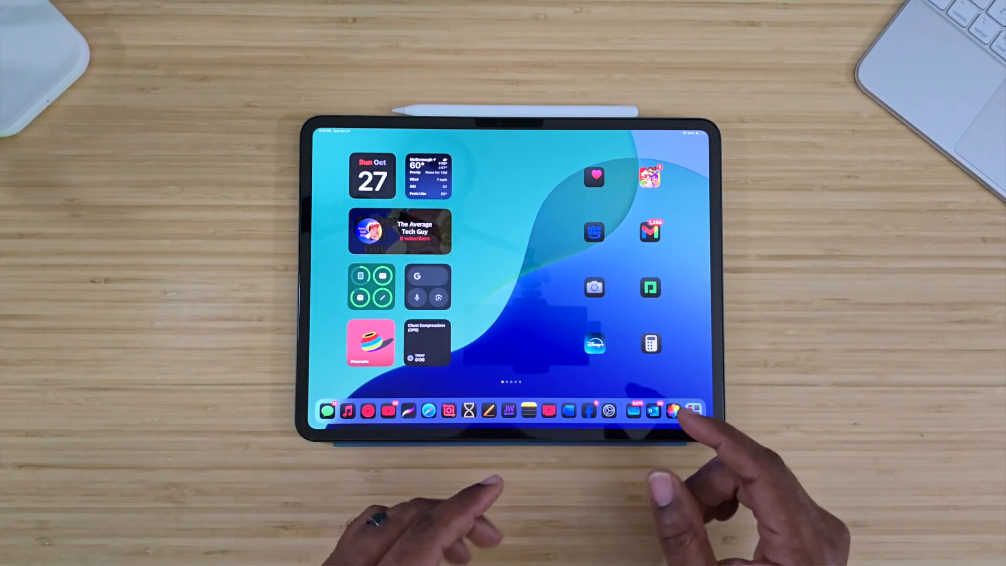
Step: Leave Settings and bring up the ninja-cat story note in Notes
left_click(691, 411)
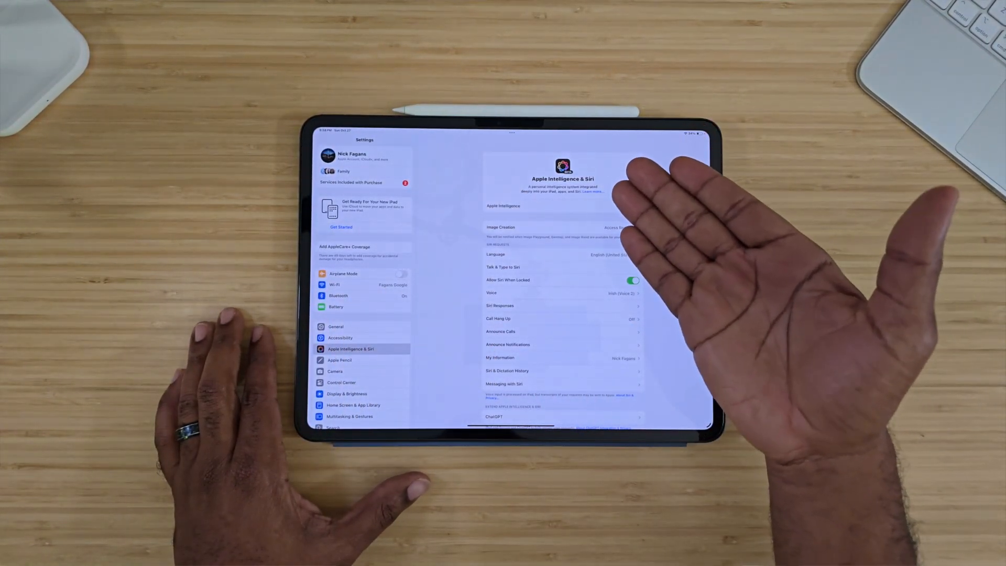
left_click(632, 207)
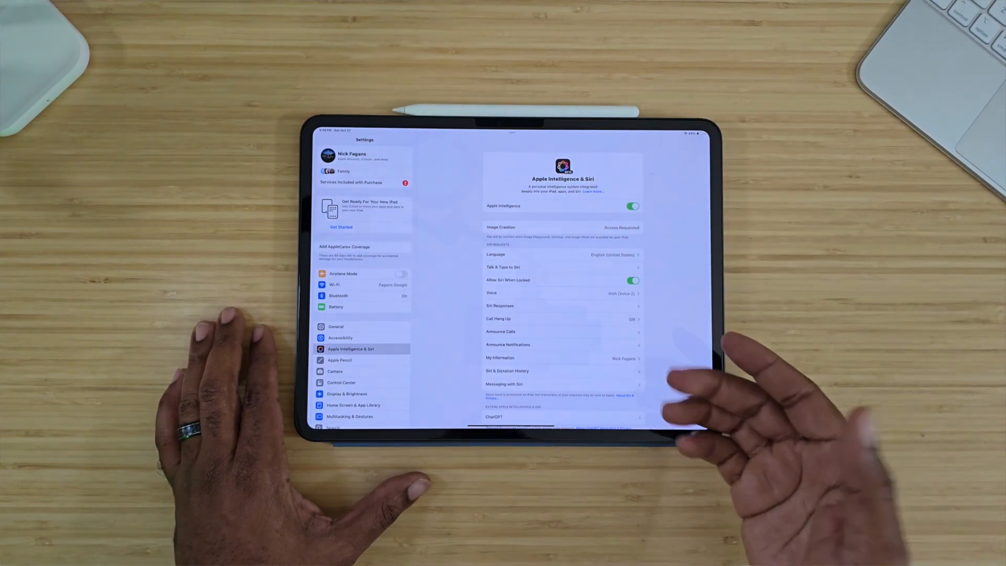
scroll("down", 3)
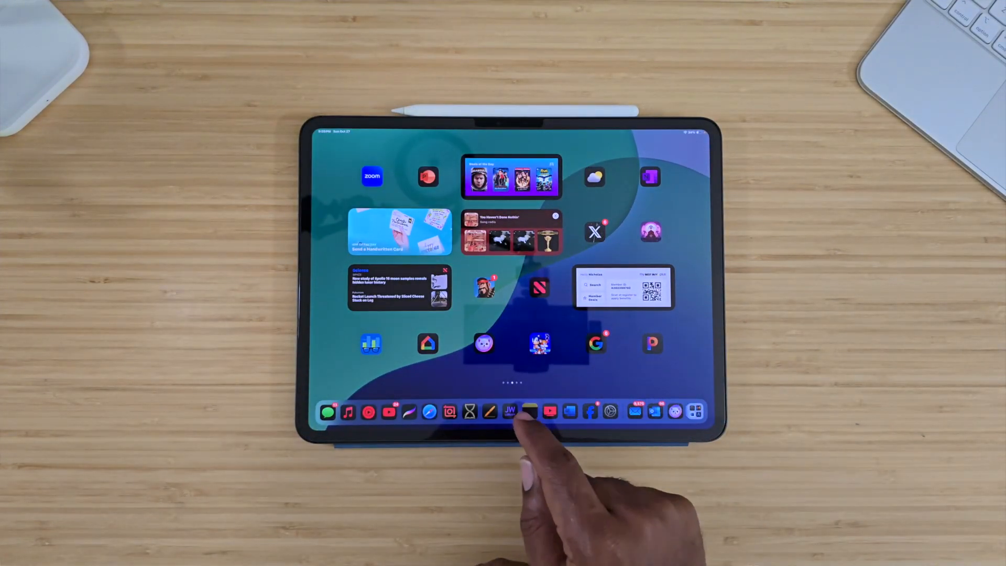
left_click(509, 412)
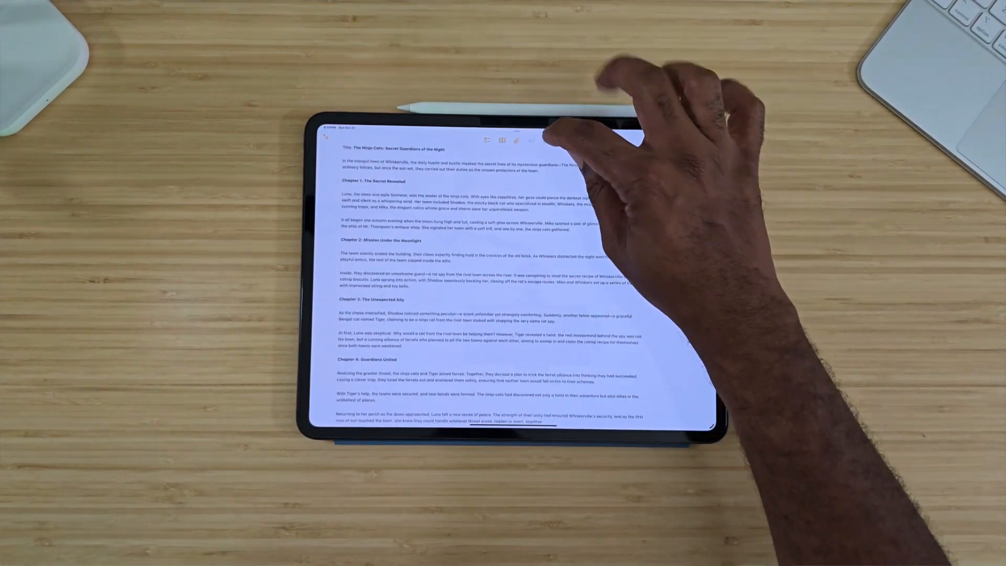
Step: Have Writing Tools rewrite the whole story in a Professional tone
left_click(531, 140)
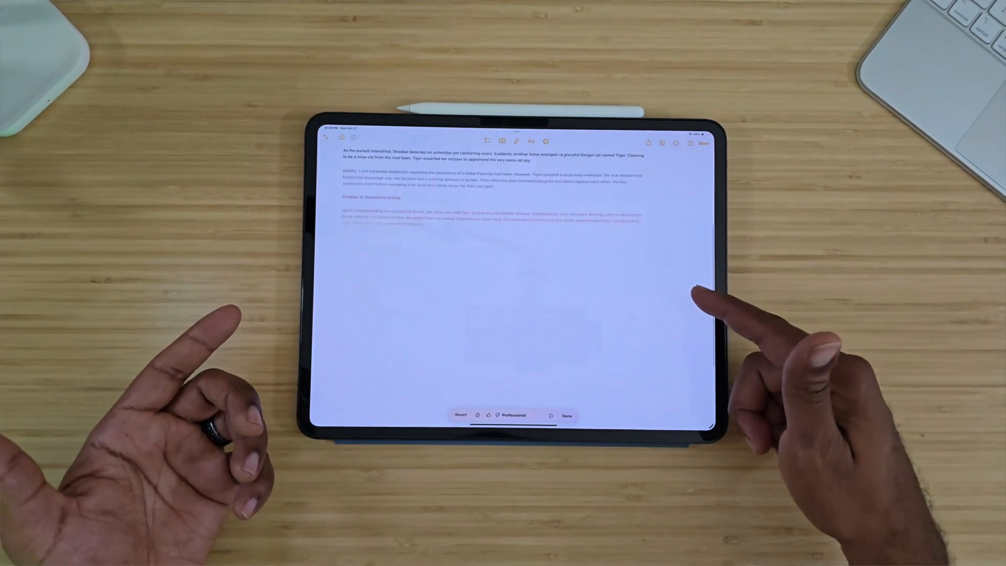
scroll("down", 3)
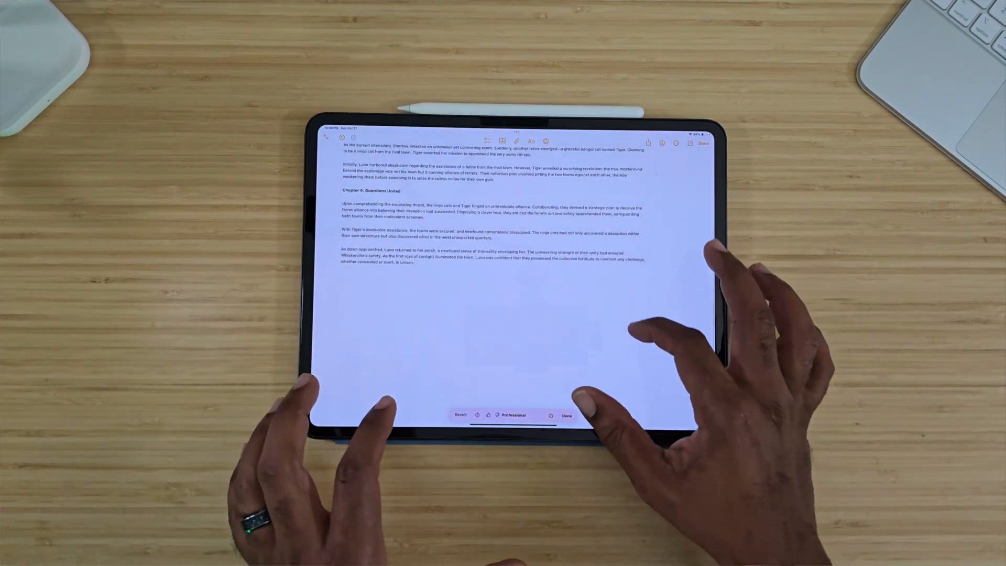
Step: Ask Compose with ChatGPT for a picture of 'a ninja kat' below the story
scroll("down", 3)
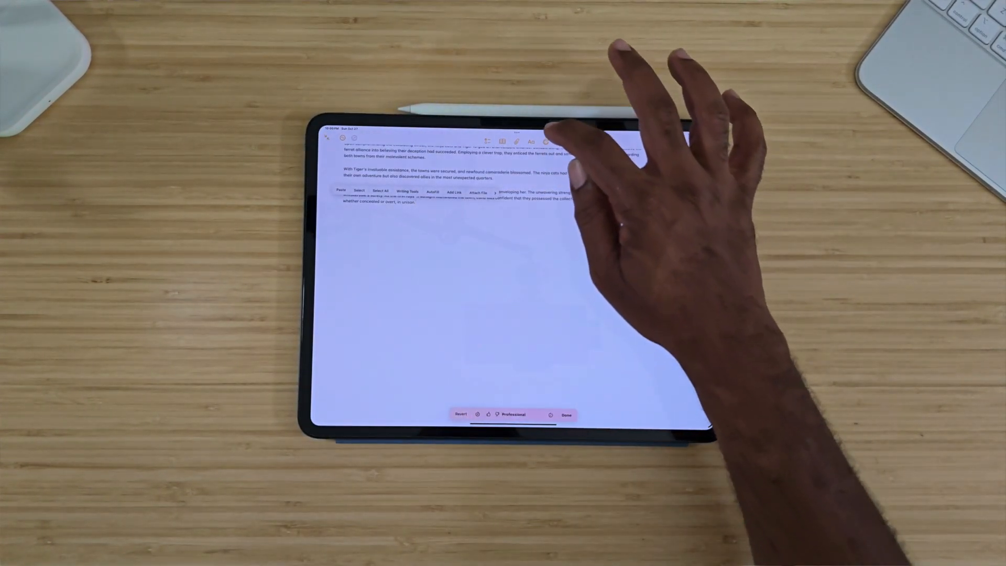
left_click(406, 191)
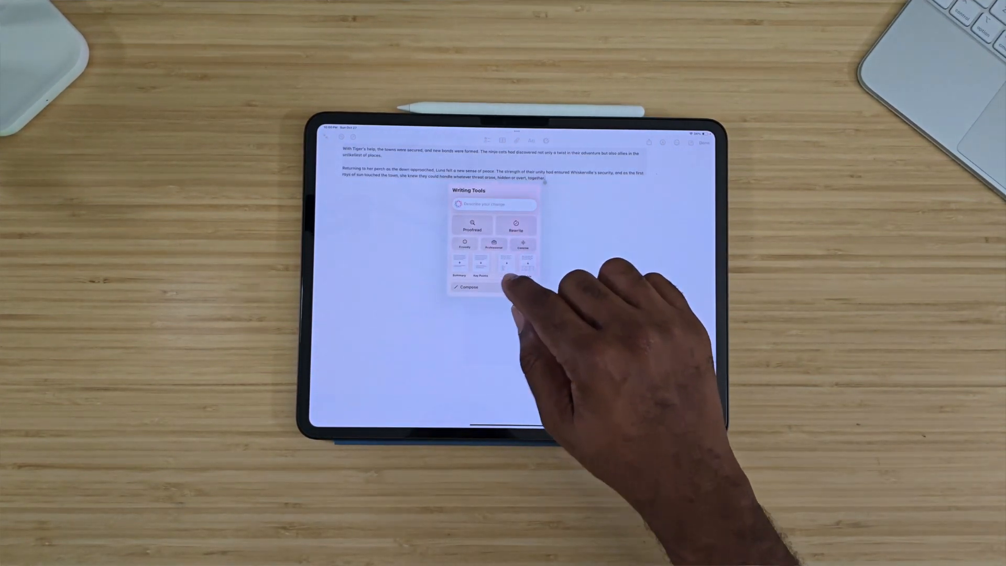
left_click(467, 287)
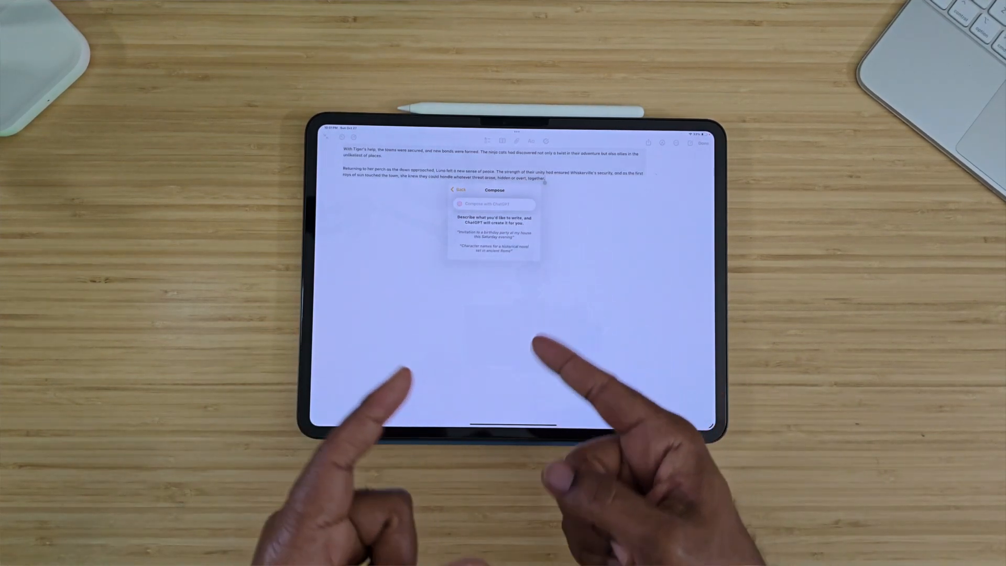
left_click(494, 204)
type("Picture of")
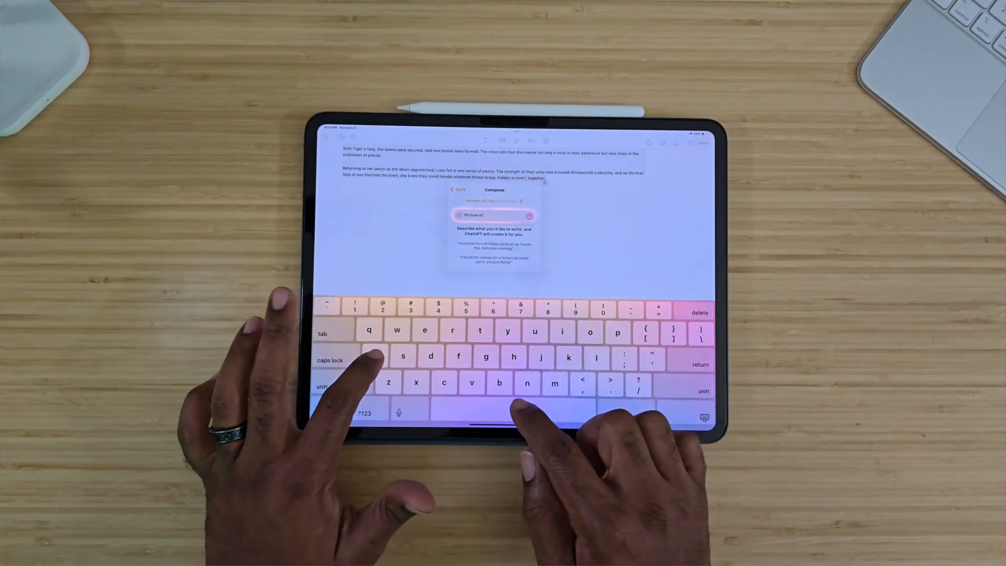
type("a ninj")
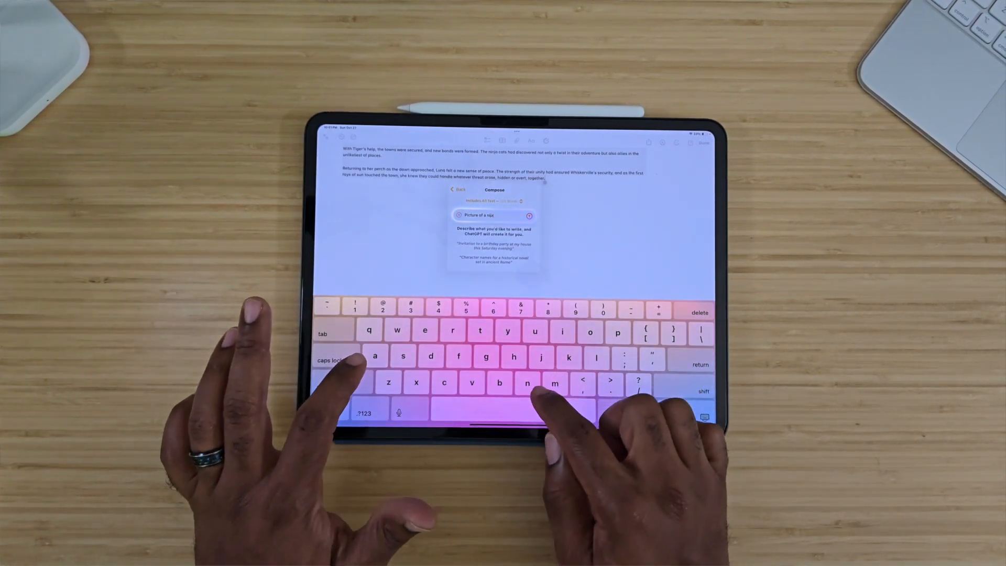
type("ninja kat")
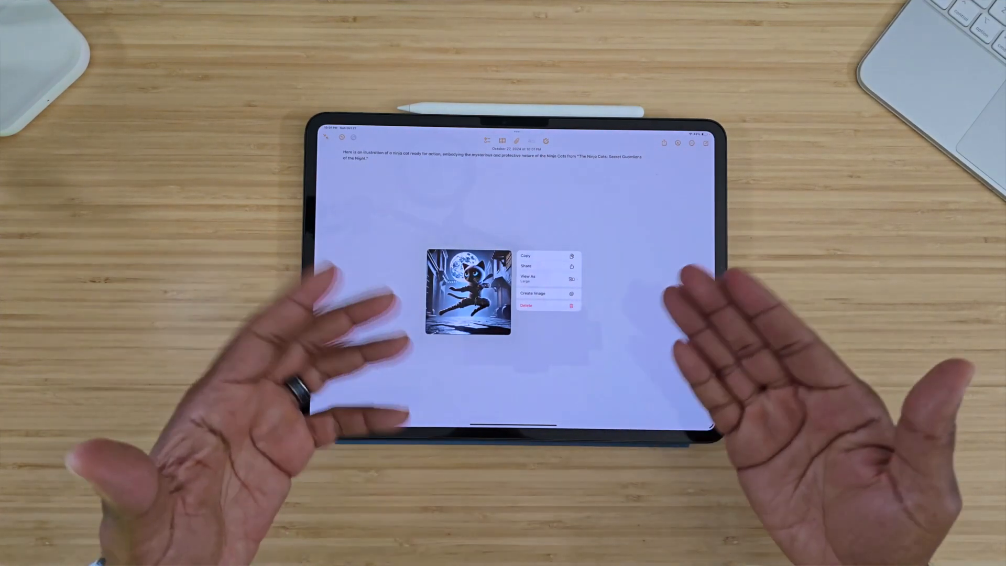
Step: Ask Compose with ChatGPT to write a paper on global warming
left_click(526, 305)
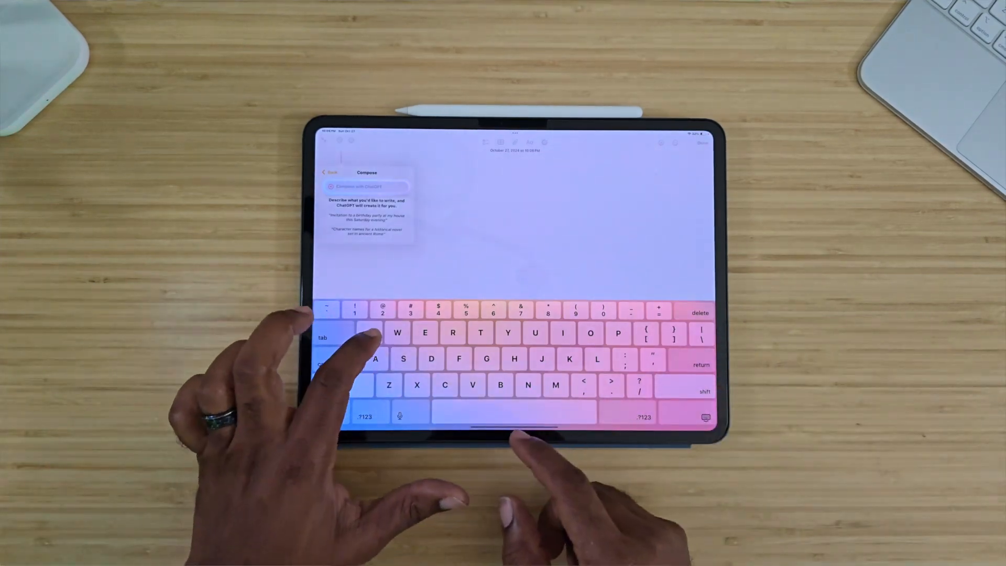
type("W")
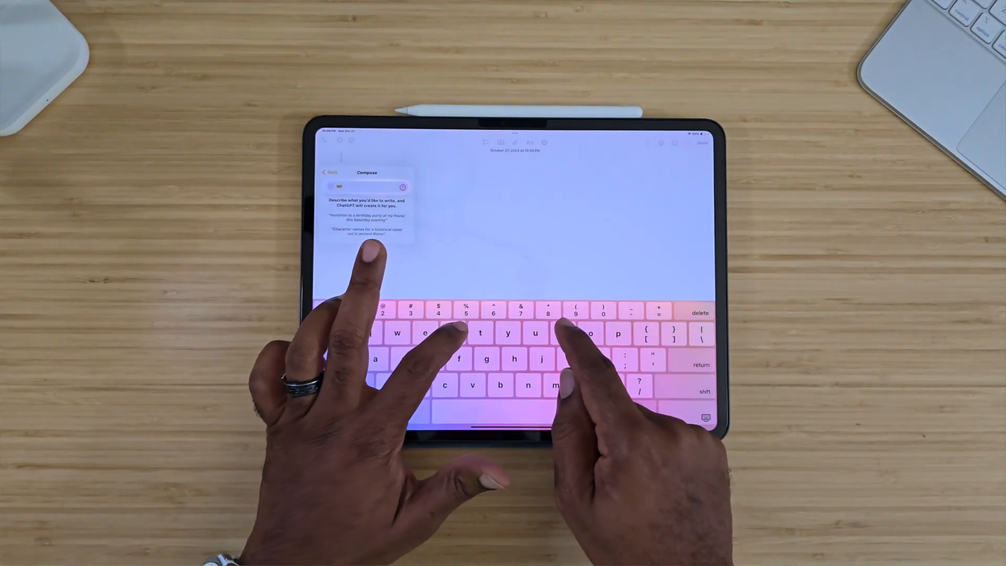
type("Write a pa")
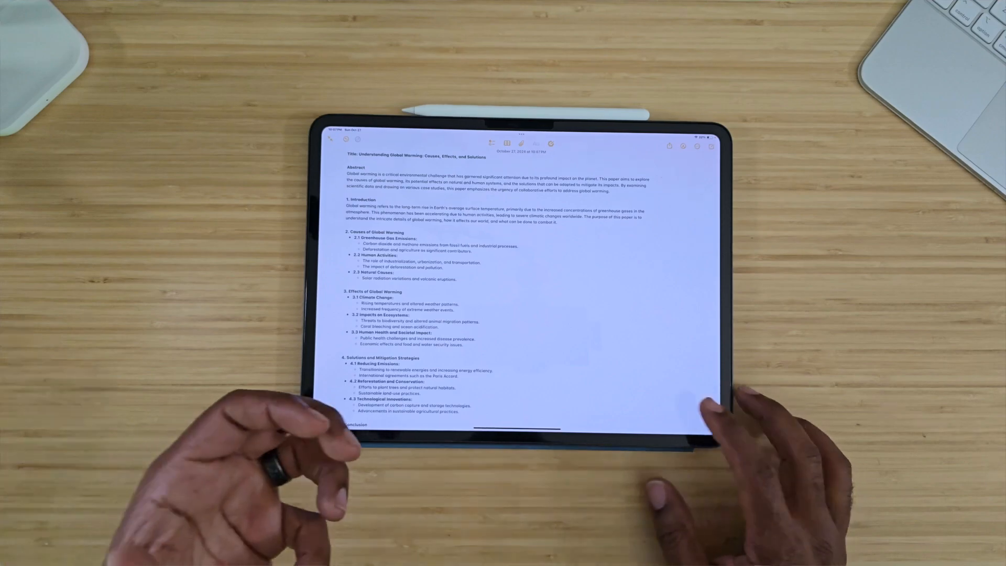
Step: Review the generated paper with its references and leave the note
scroll("down", 3)
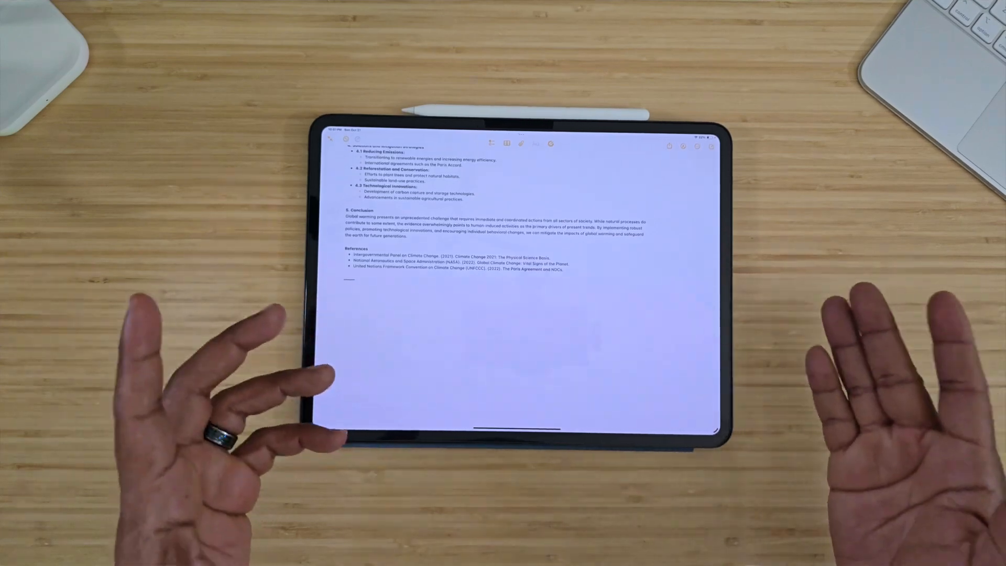
scroll("down", 3)
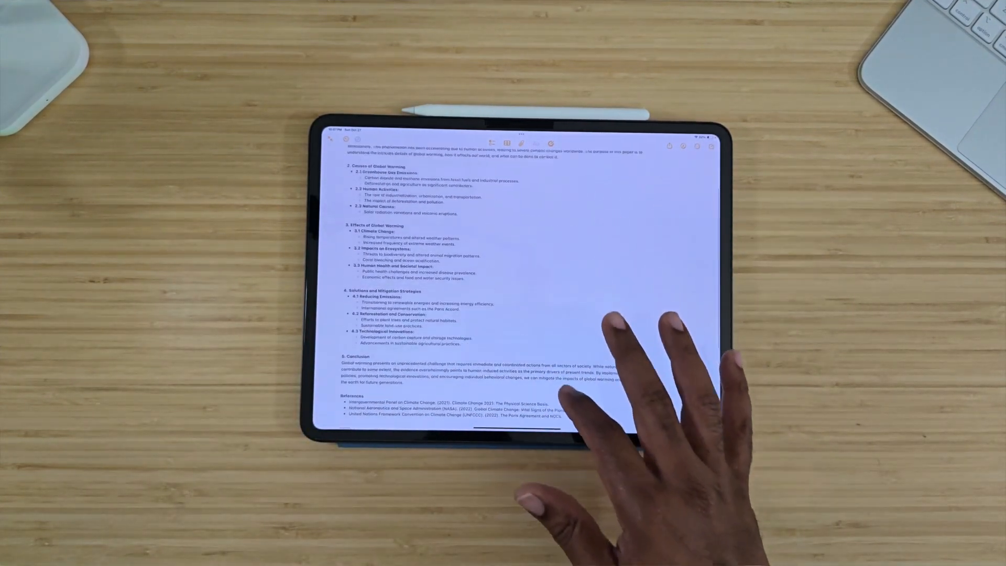
scroll("down", 3)
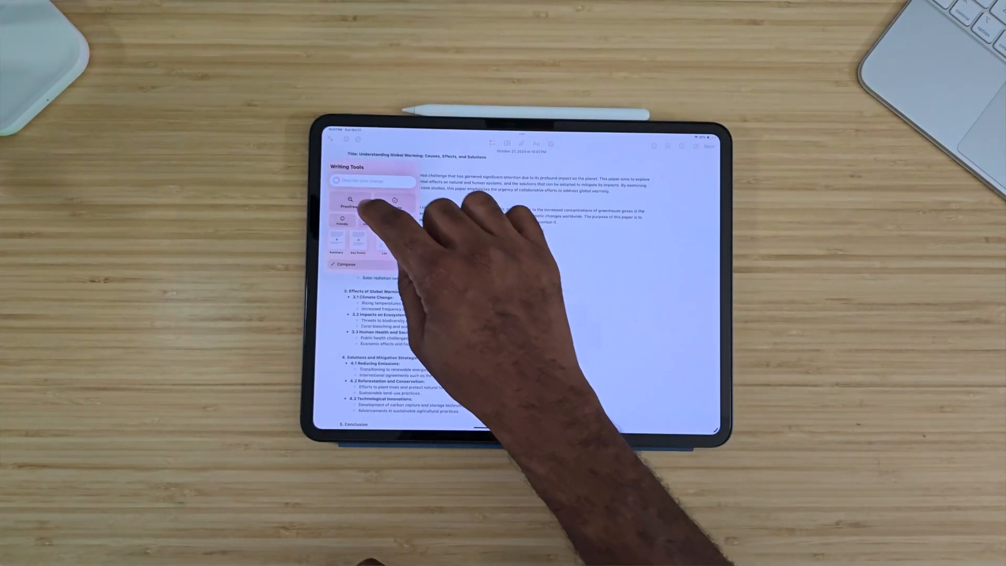
left_click(349, 207)
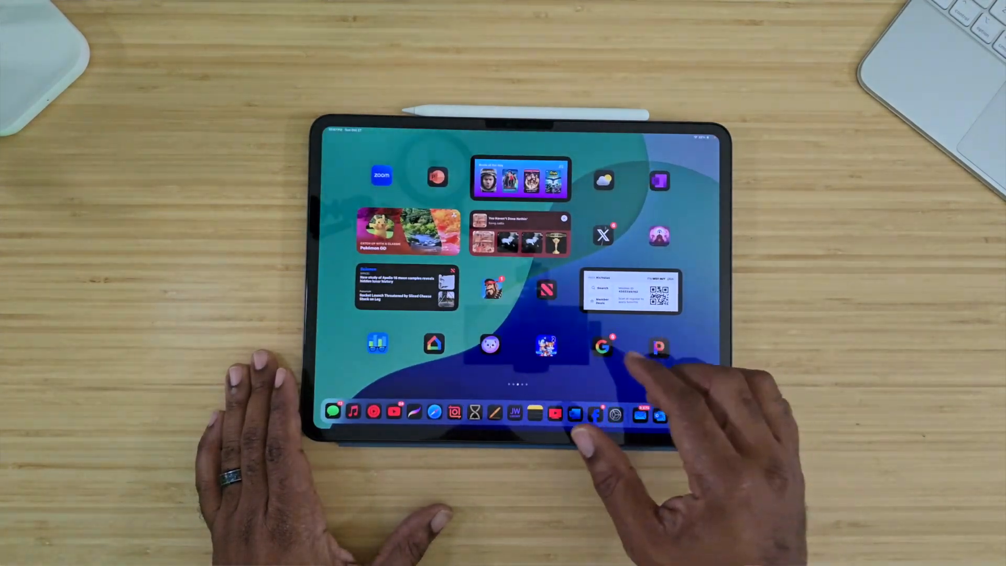
Step: Swipe to the next home screen page of app icons
scroll("left", 3)
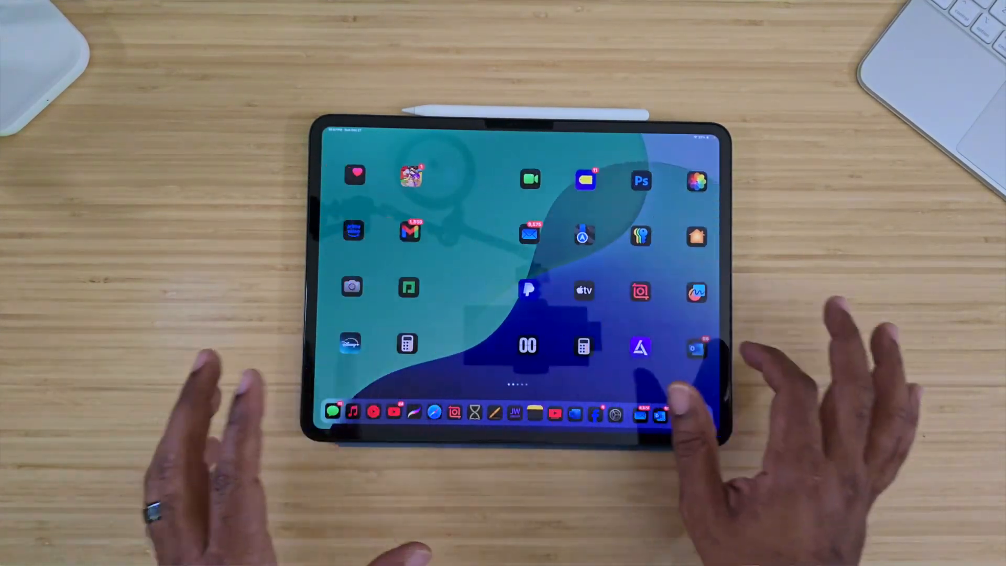